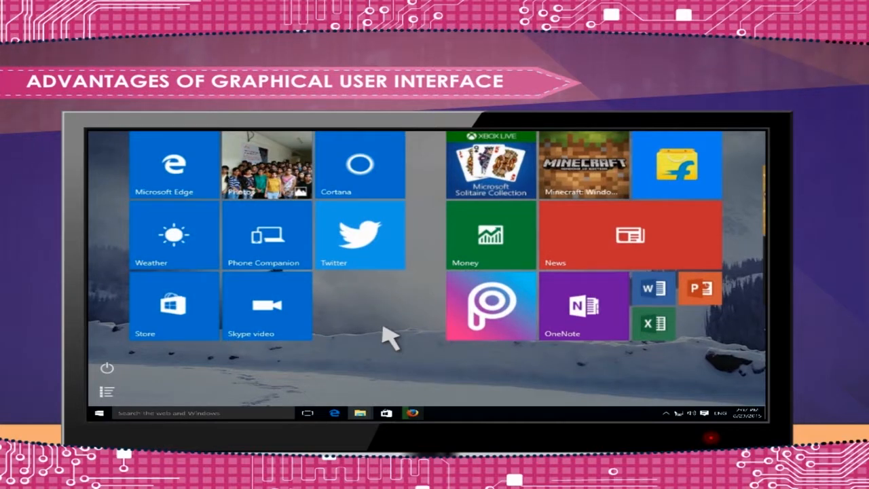
mouse_move(381, 309)
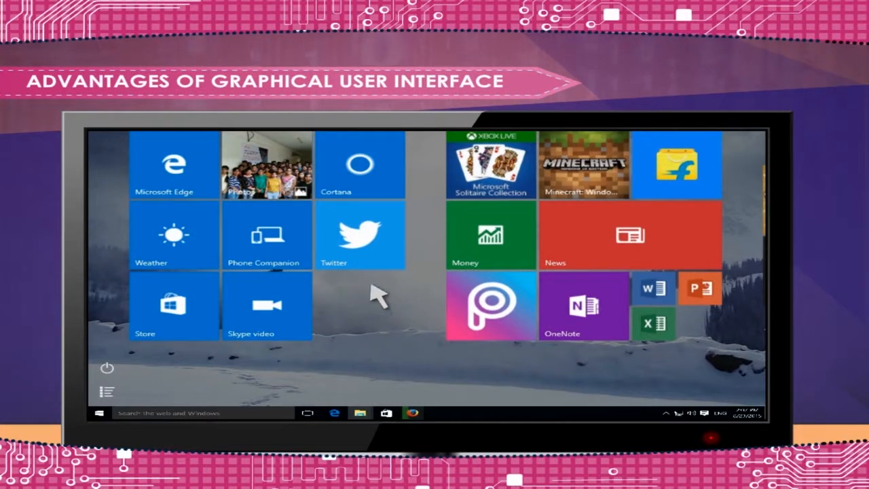
mouse_move(367, 241)
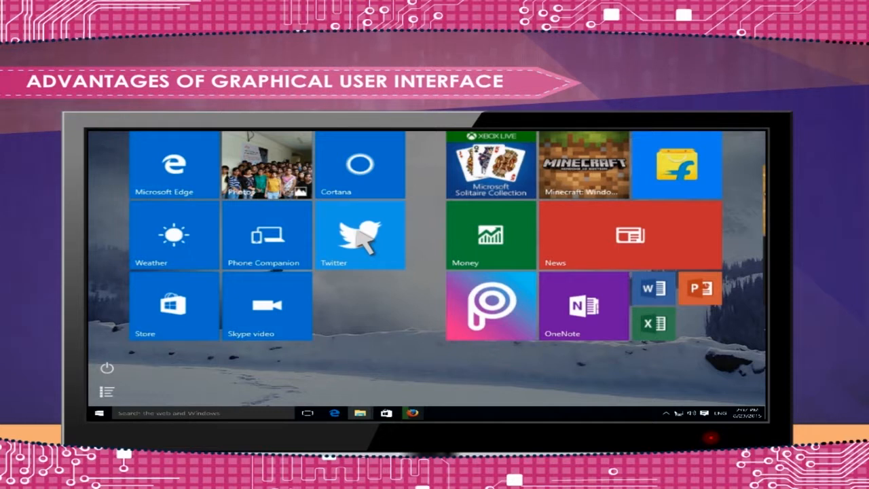
mouse_move(371, 245)
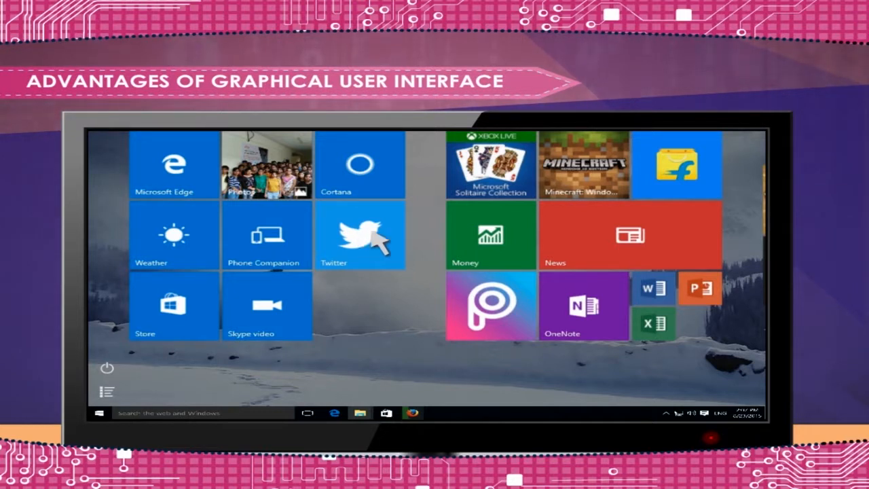
mouse_move(644, 244)
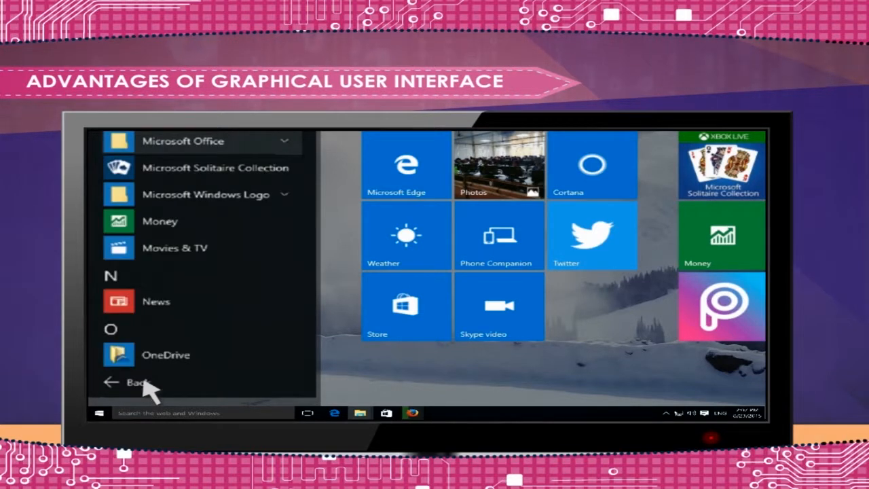
mouse_move(191, 141)
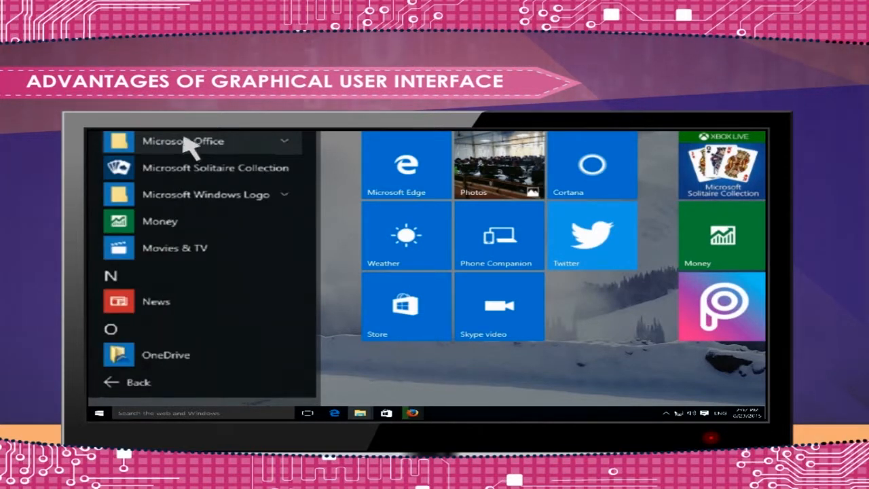
Expand the Microsoft Office folder to list Excel, Outlook and the other 2010 programs
left_click(197, 142)
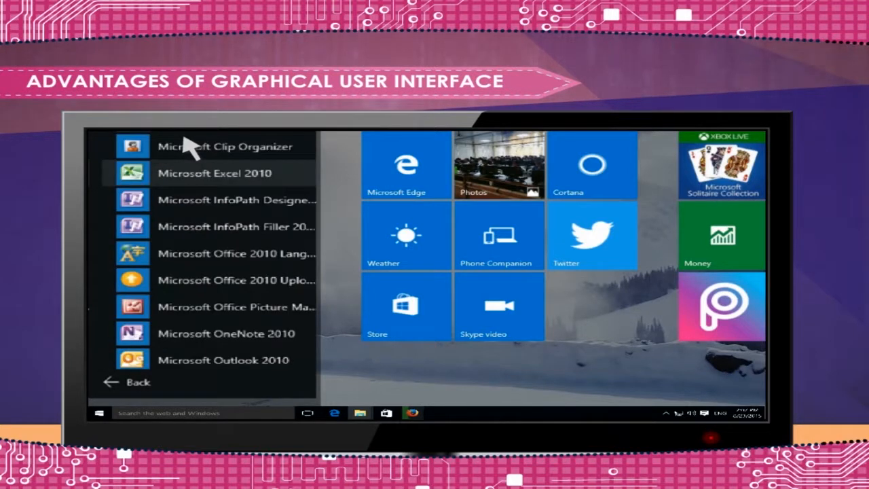
mouse_move(189, 179)
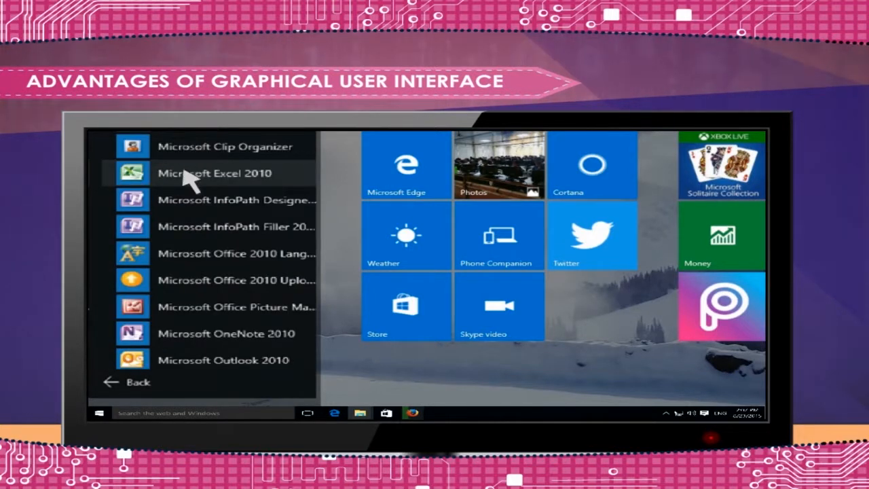